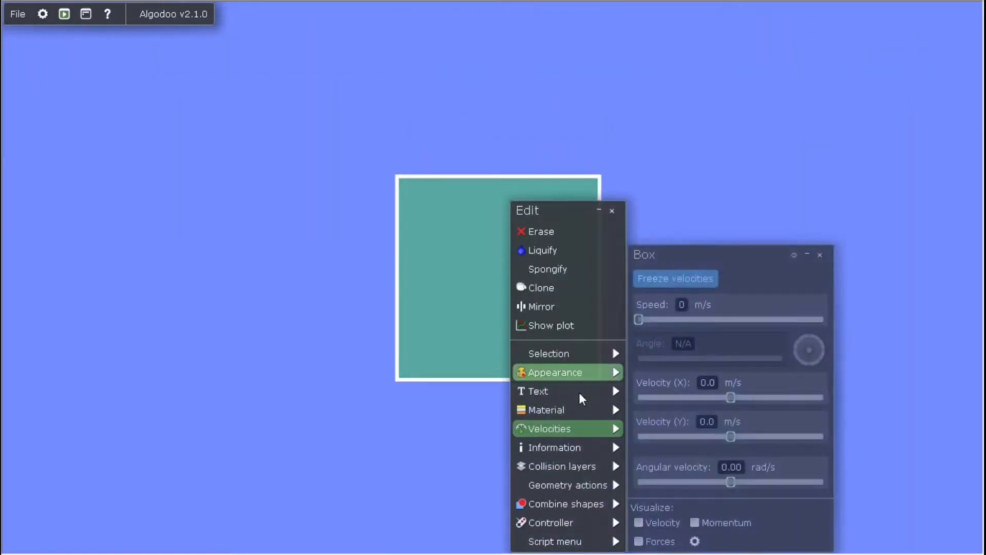
- Dismiss the Edit menu and Velocities panel, leaving the teal box alone on the canvas
{"action": "left_click", "coordinate": [546, 410]}
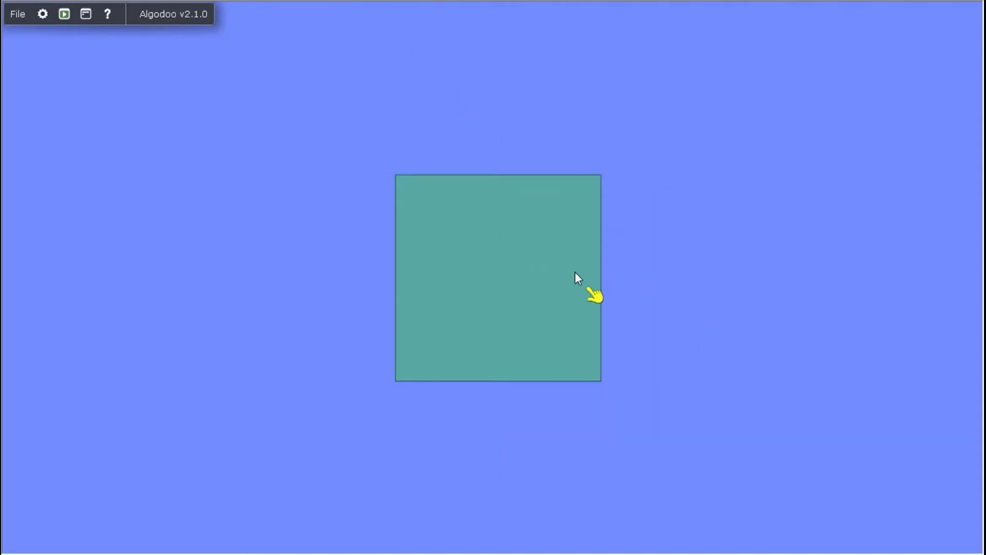
- Bring up the box's Appearance settings showing its teal colour values
{"action": "left_click_drag", "start_coordinate": [578, 279], "coordinate": [484, 279]}
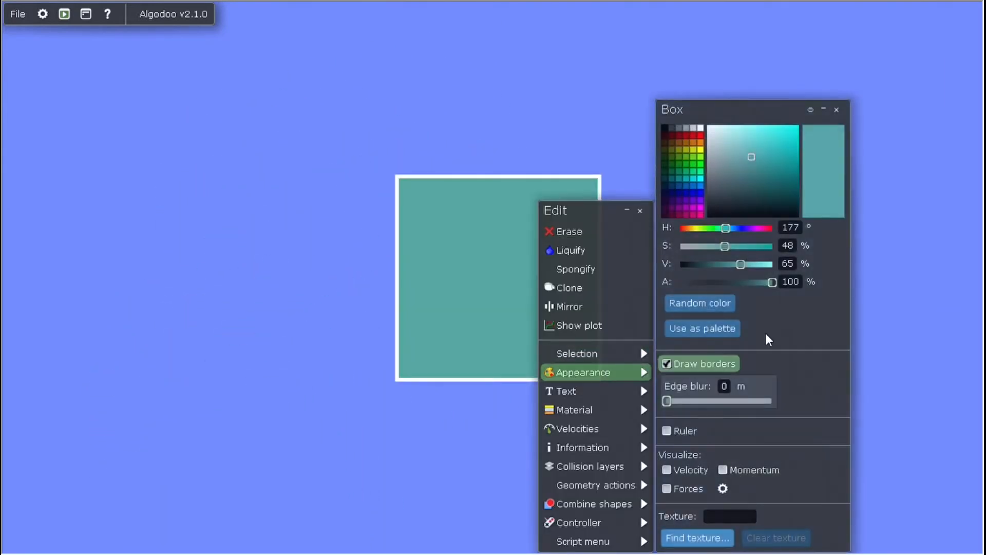
- Uncheck Collision layer A so the box belongs to no collision layers
{"action": "left_click", "coordinate": [584, 466]}
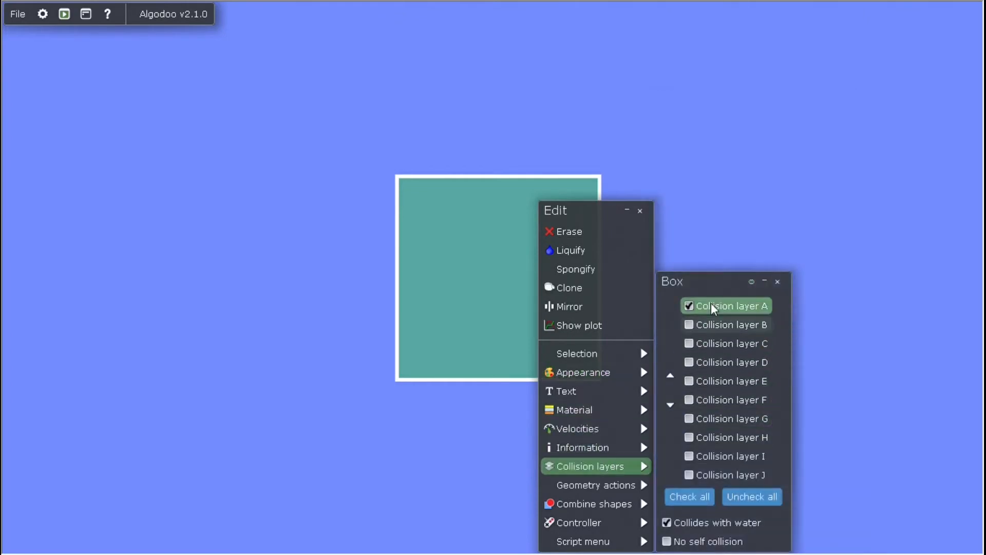
{"action": "left_click", "coordinate": [689, 306]}
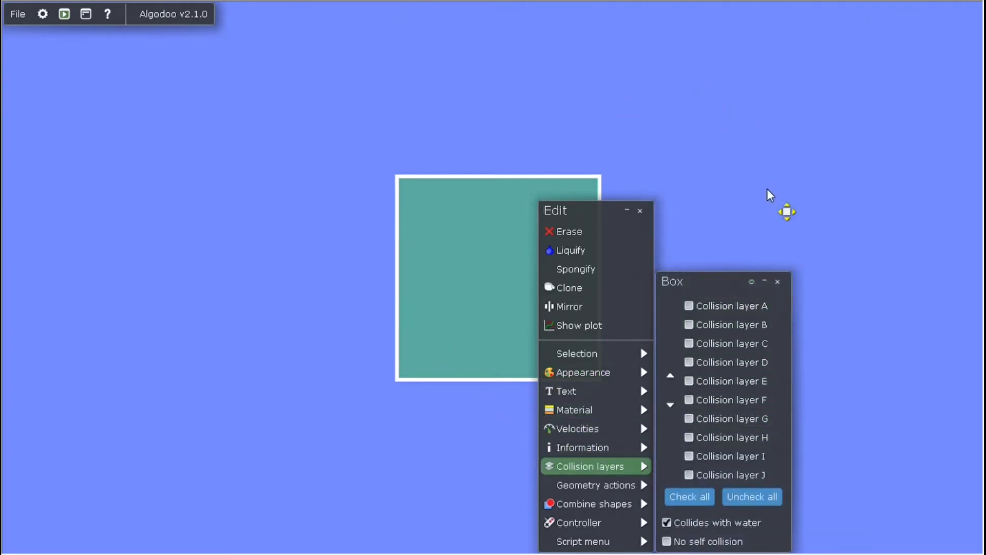